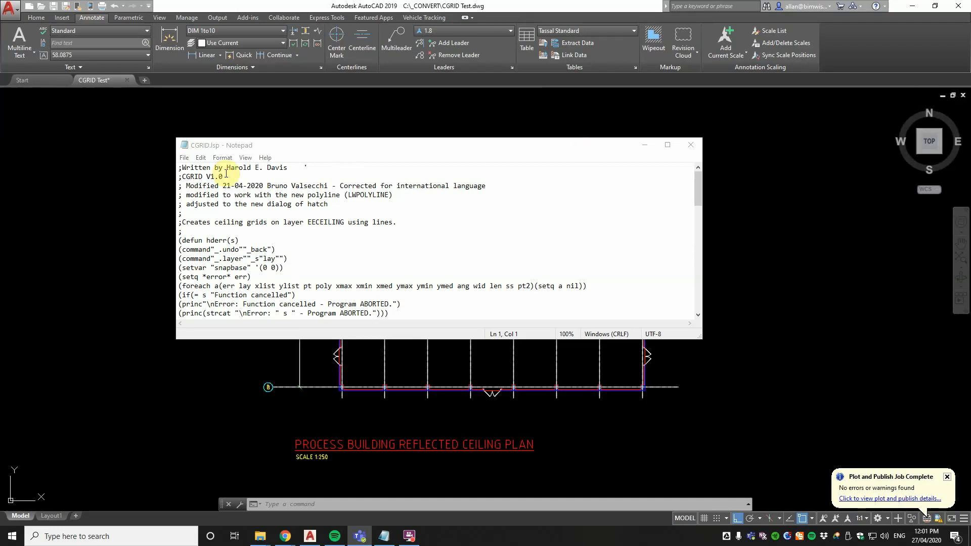
# Review the CGRID routine's code and close its Notepad window.
pyautogui.doubleClick(236, 186)
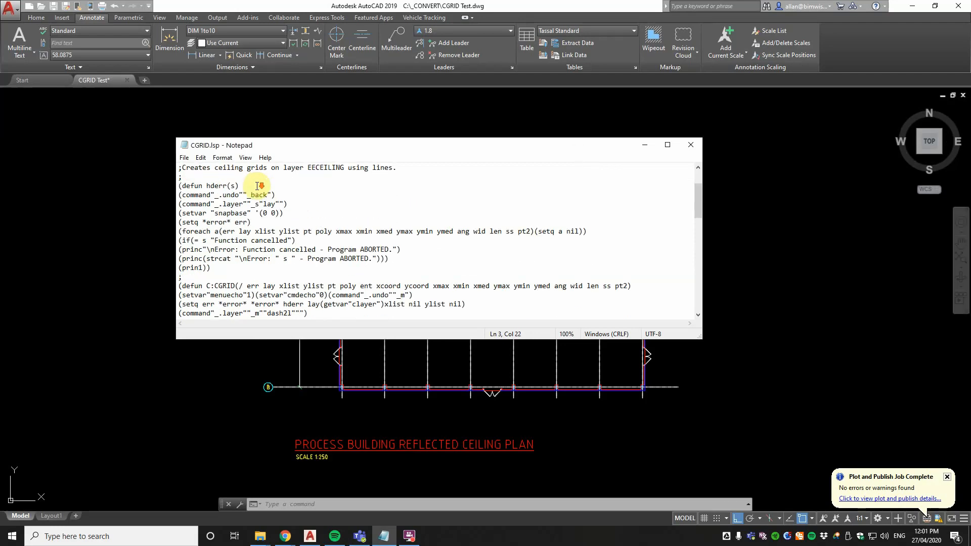
pyautogui.scroll(-3)
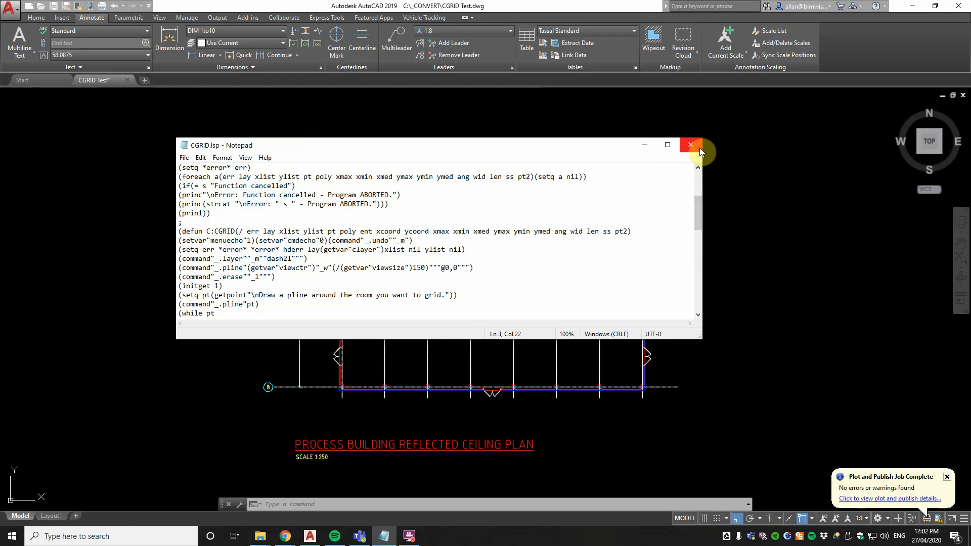
pyautogui.click(690, 145)
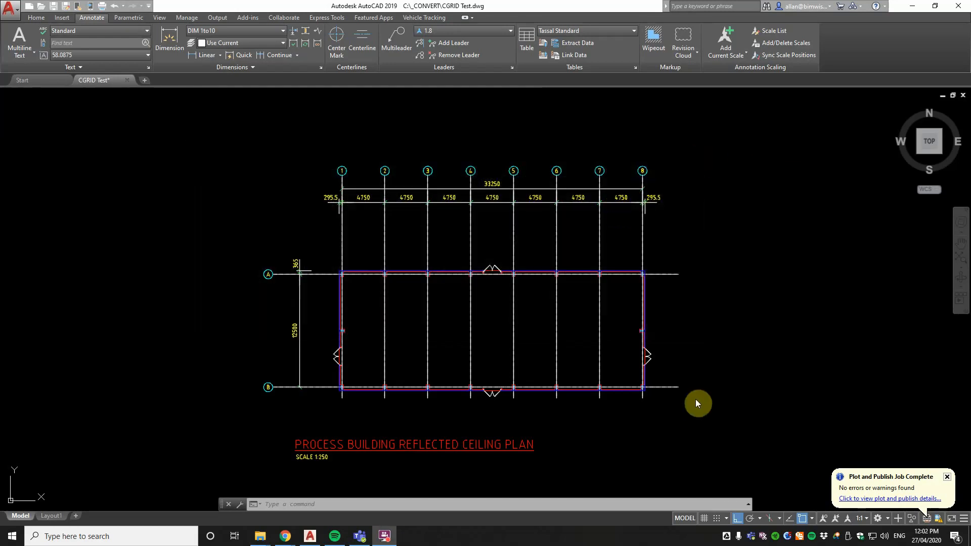
pyautogui.moveTo(607, 341)
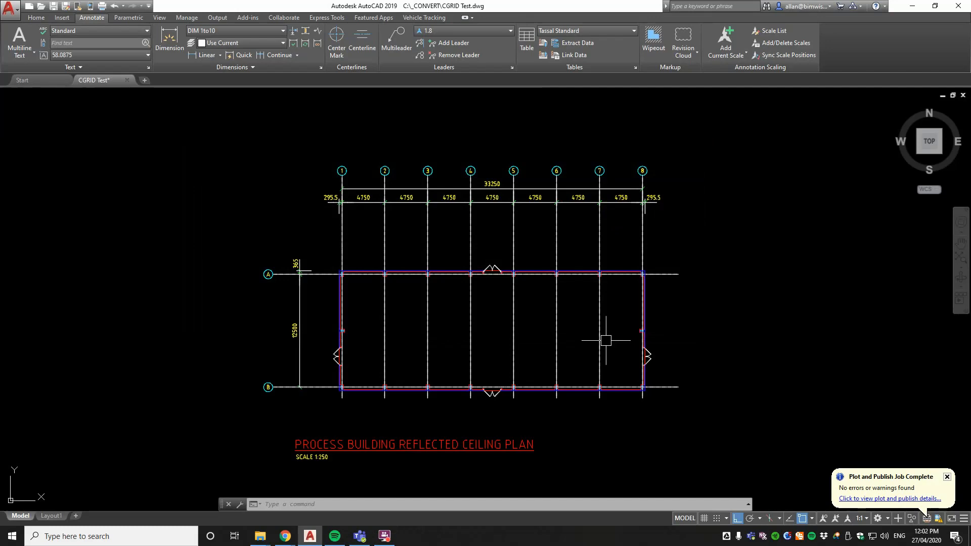
# Load CGRID.lsp from the Desktop via APPLOAD, allowing the unsigned routine once.
pyautogui.write('APP')
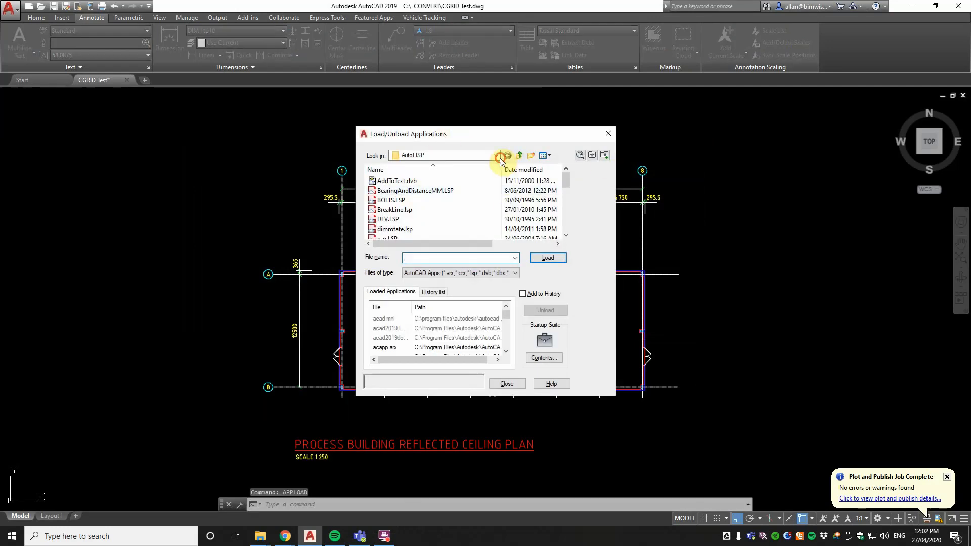
pyautogui.click(502, 155)
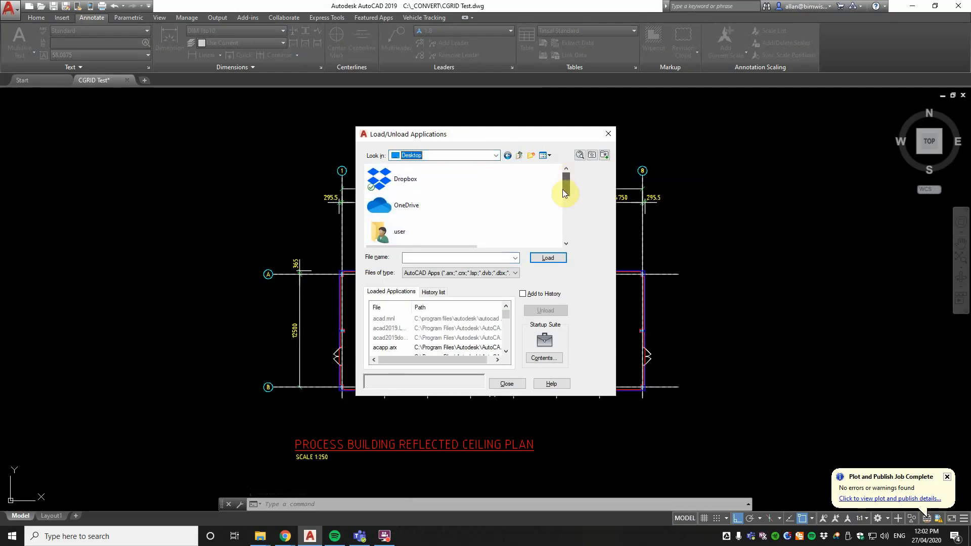
pyautogui.scroll(-3)
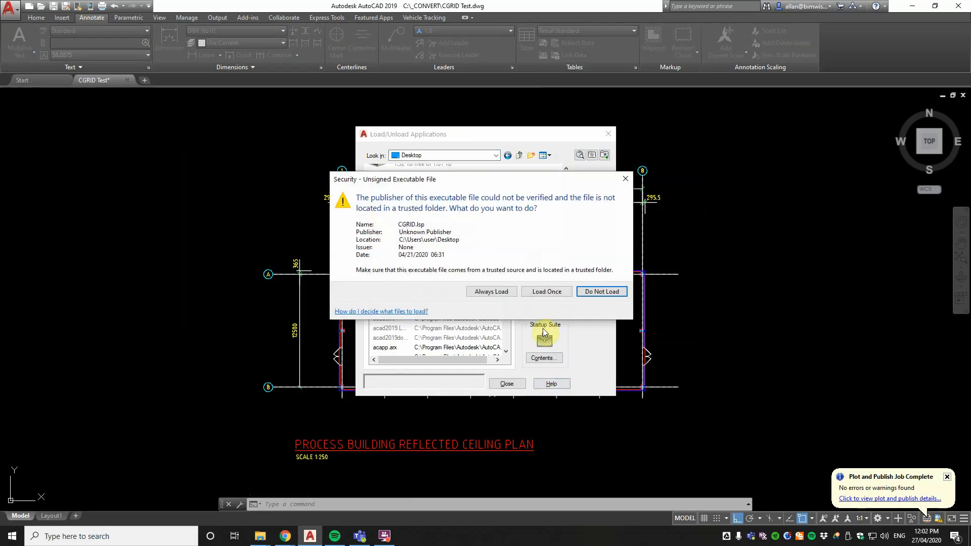
pyautogui.click(547, 291)
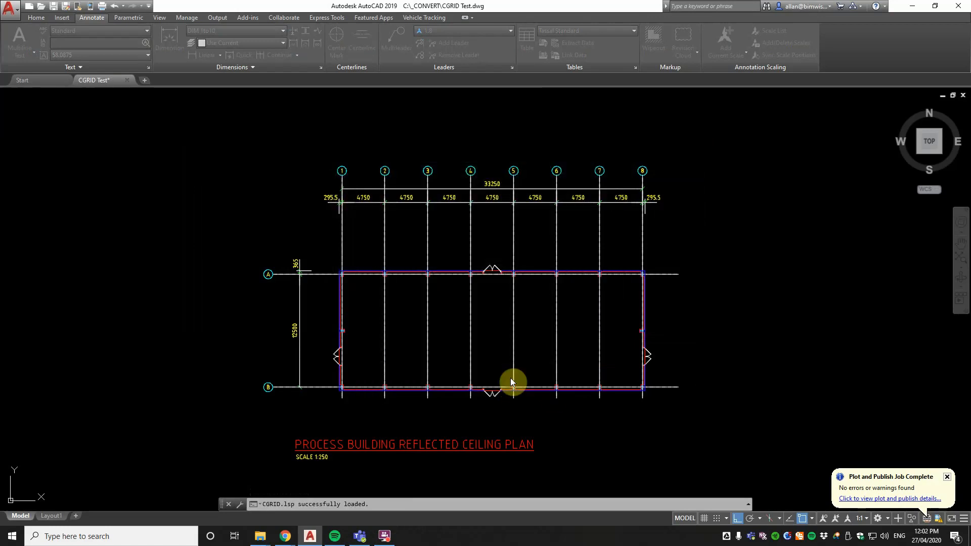
# Run CGRID around the room corners with rotation 0, 600 width and 1200 length spacing.
pyautogui.write('c')
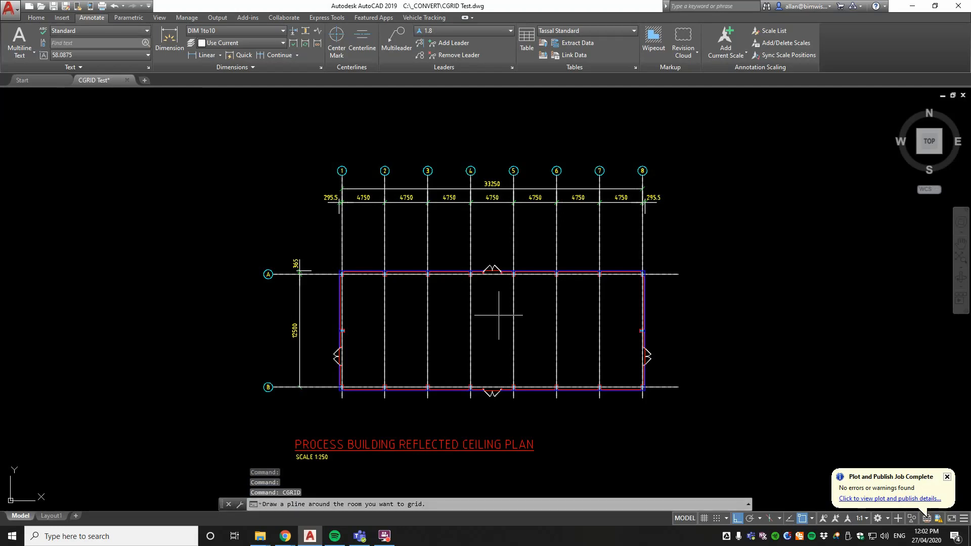
pyautogui.moveTo(500, 294)
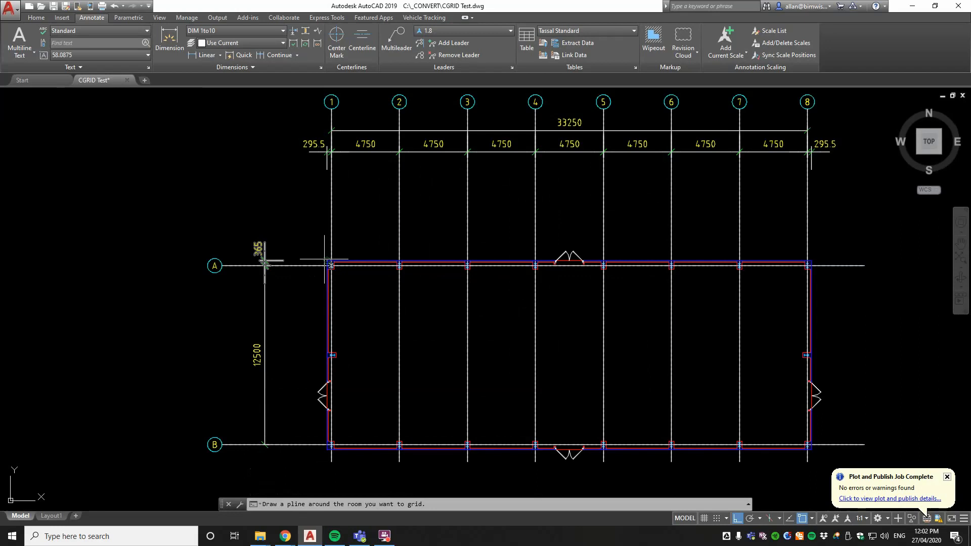
pyautogui.click(807, 263)
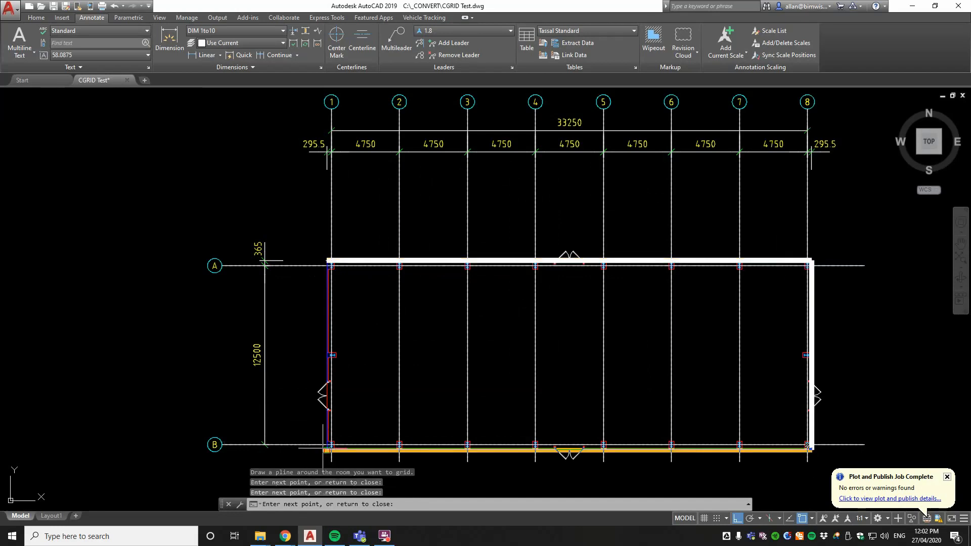
pyautogui.click(323, 267)
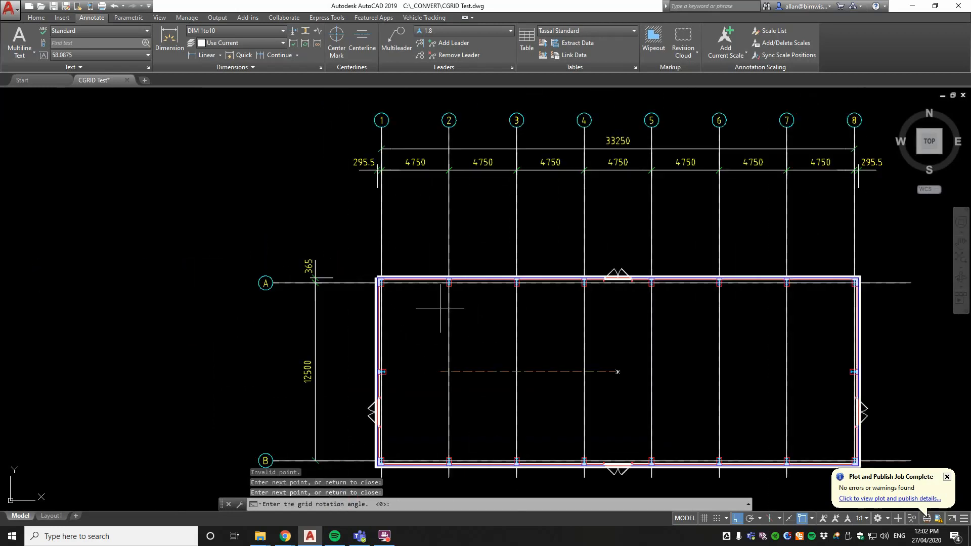
pyautogui.moveTo(484, 326)
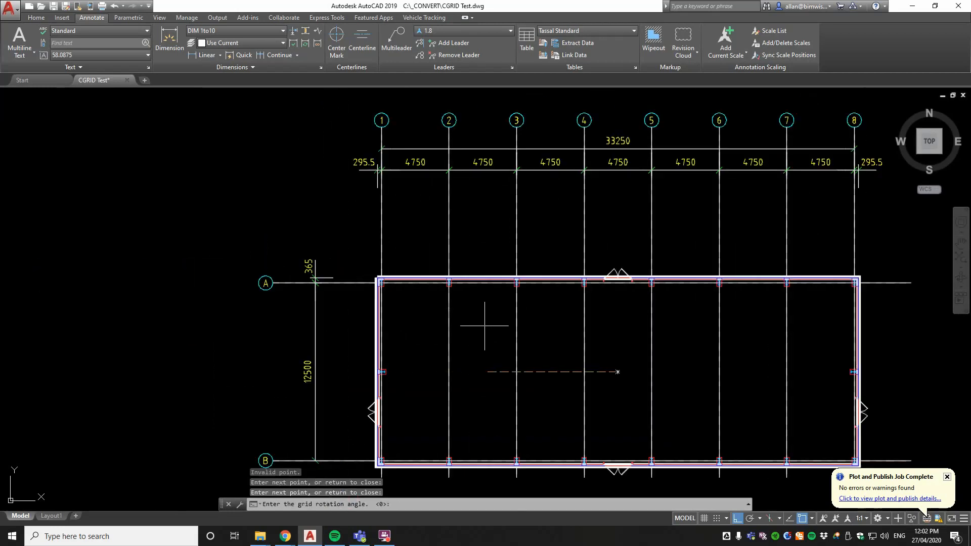
pyautogui.moveTo(685, 363)
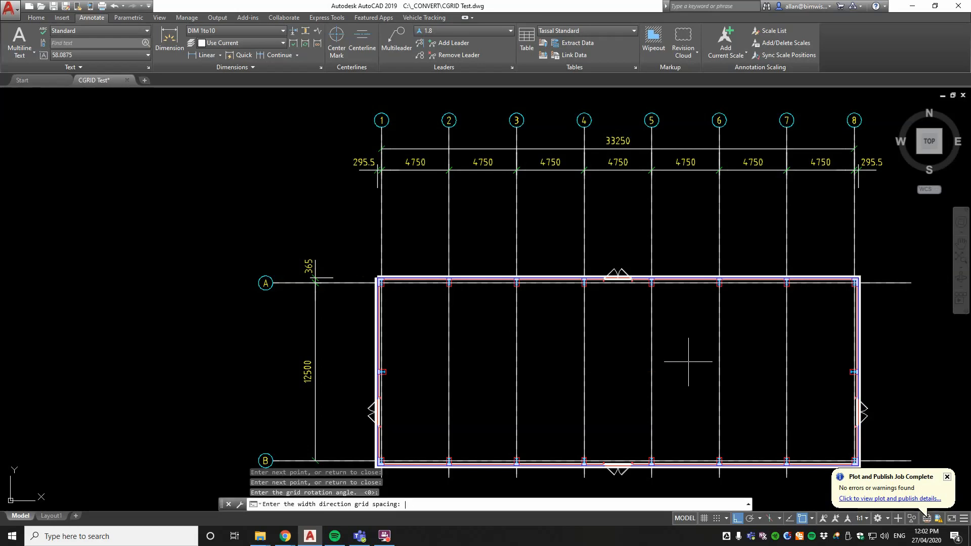
pyautogui.write('600')
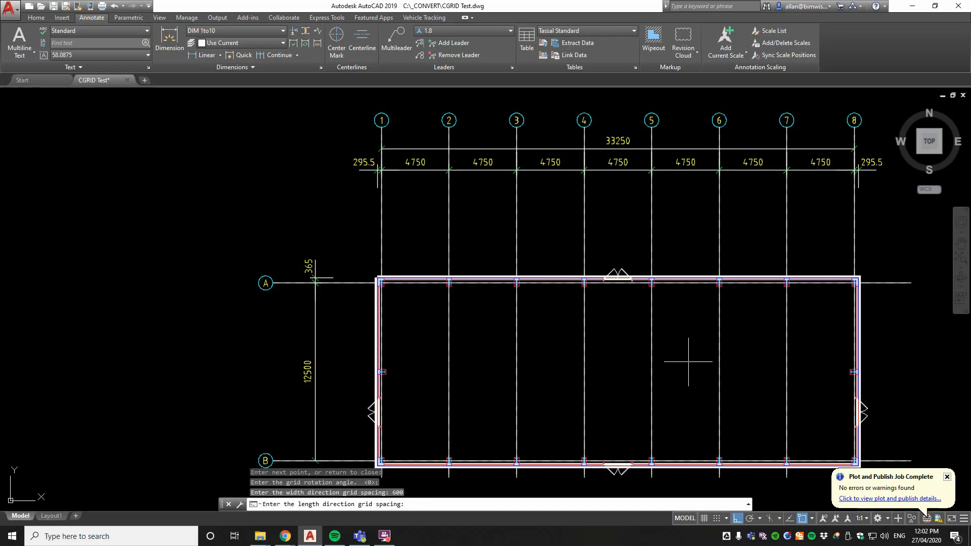
pyautogui.write('1200')
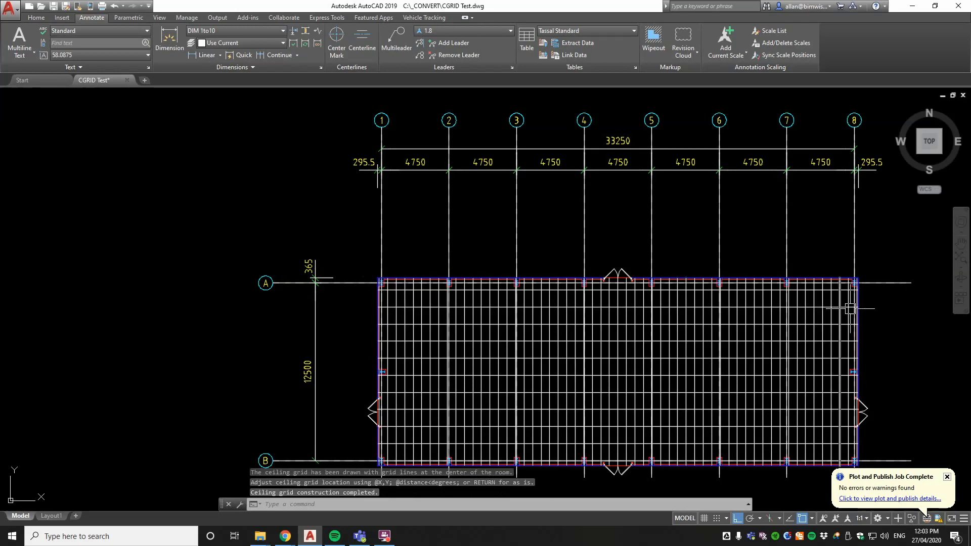
# Zoom in on the finished ceiling grid before returning to the CGRID.lsp code.
pyautogui.scroll(3)
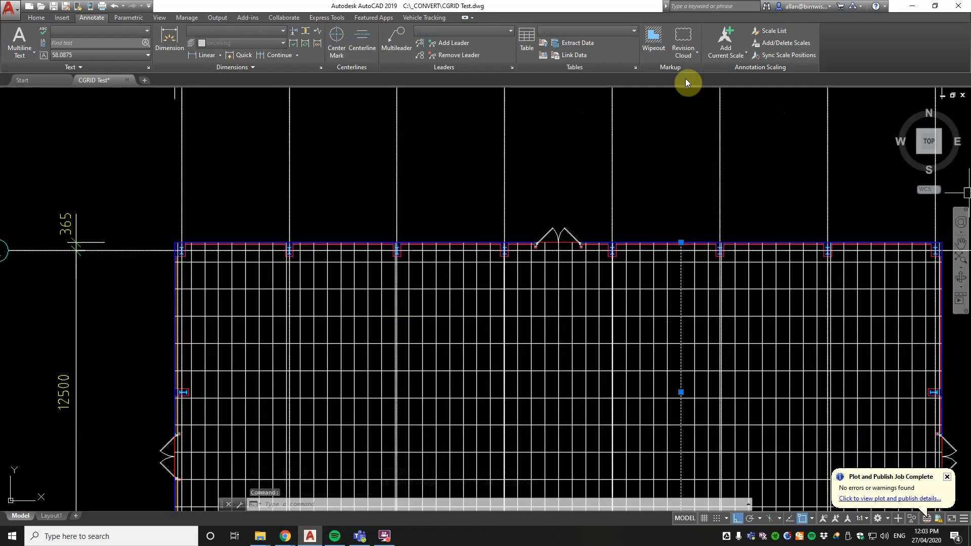
pyautogui.moveTo(688, 83)
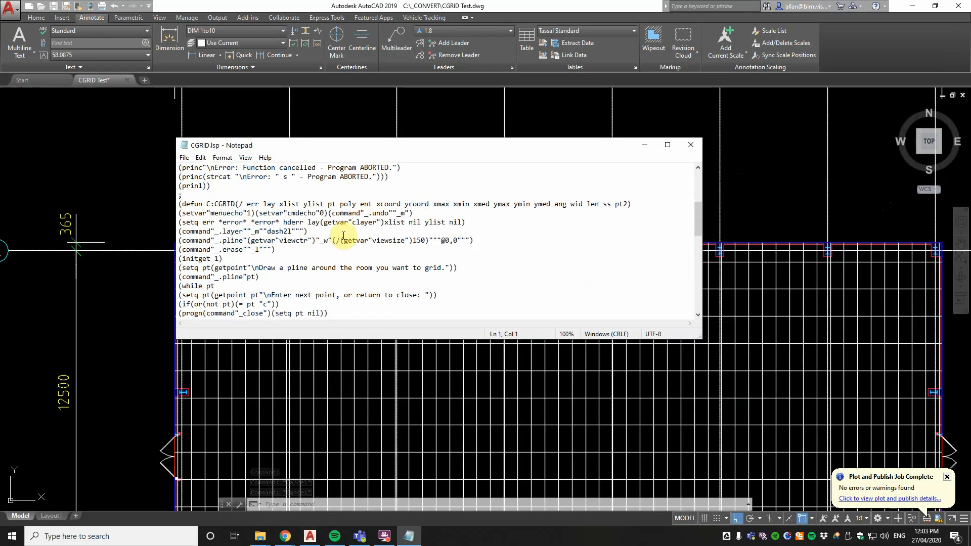
# Search the code for eeceiling and jump to where the grid's layer is named.
pyautogui.scroll(-3)
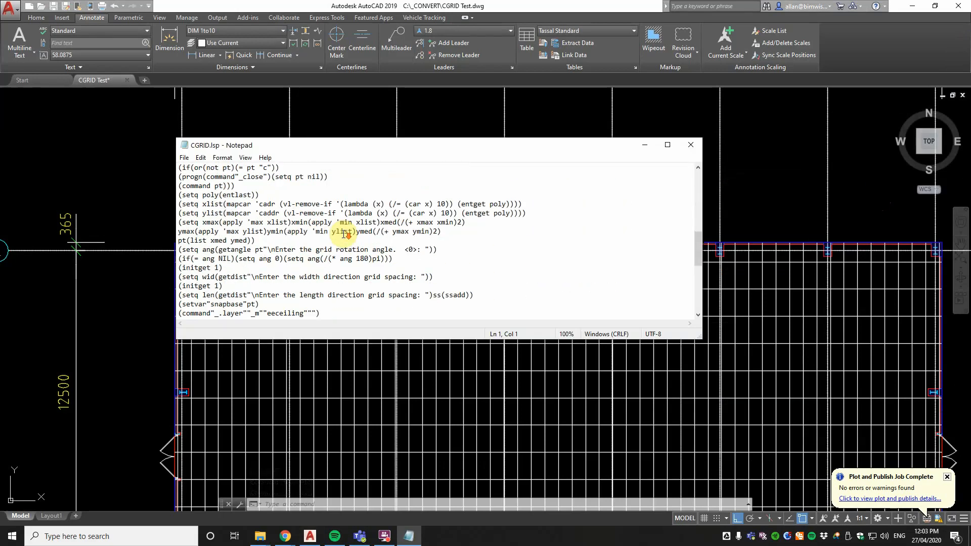
pyautogui.scroll(-3)
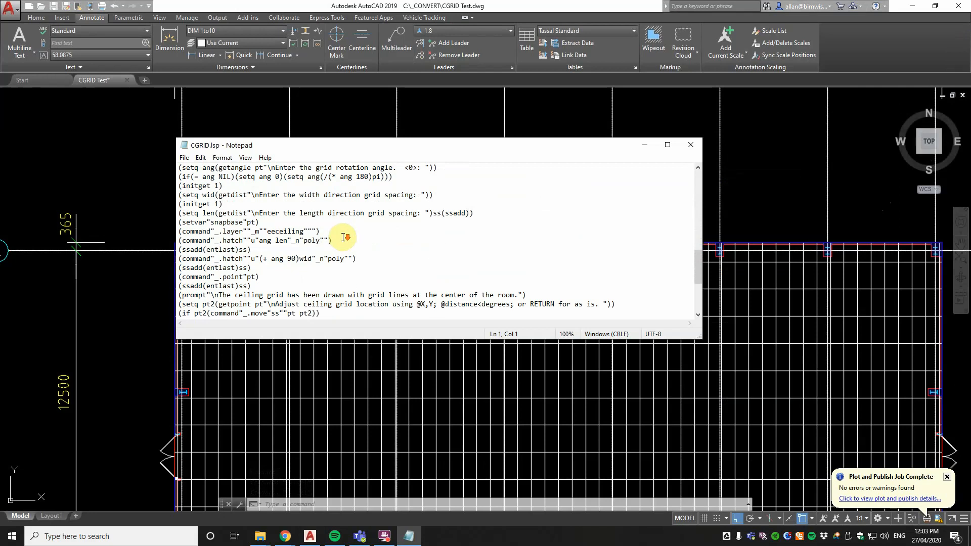
pyautogui.scroll(-3)
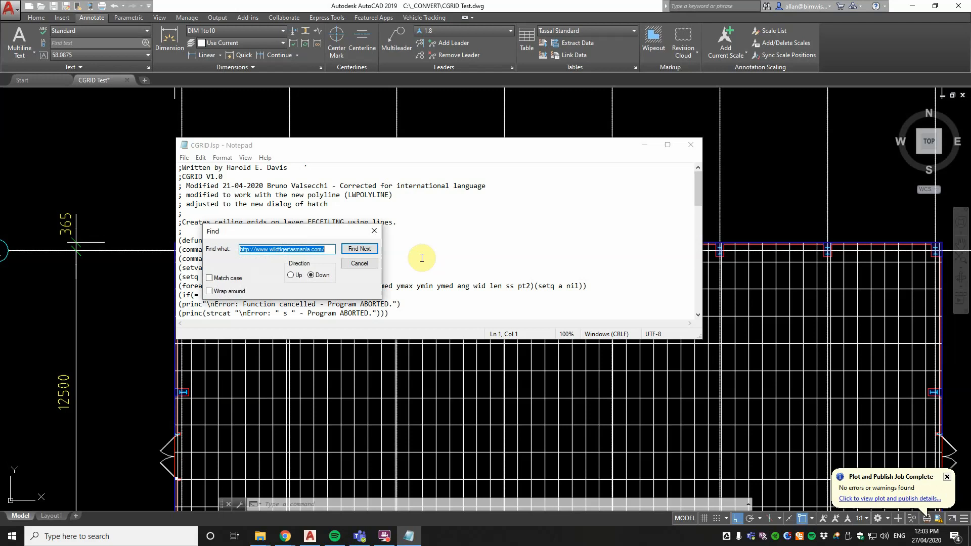
pyautogui.write('E')
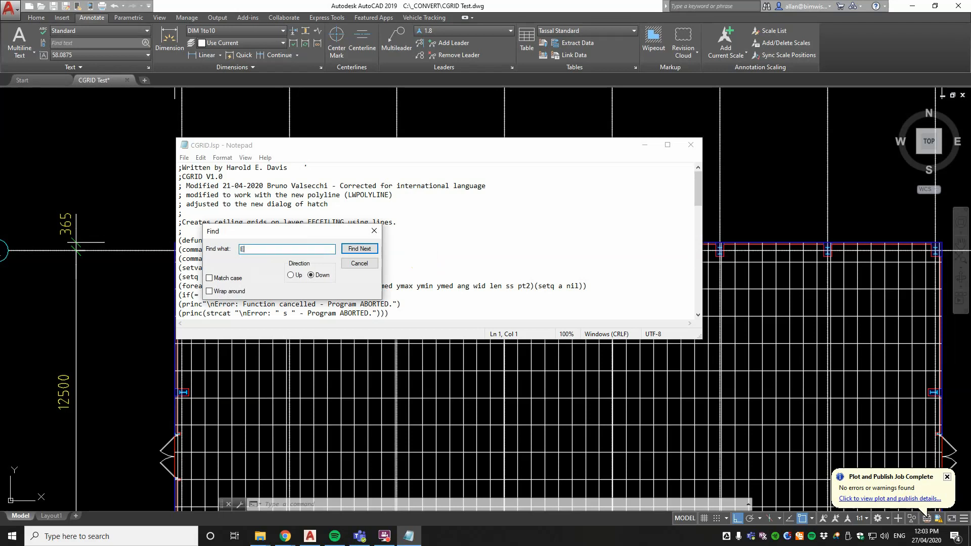
pyautogui.click(360, 249)
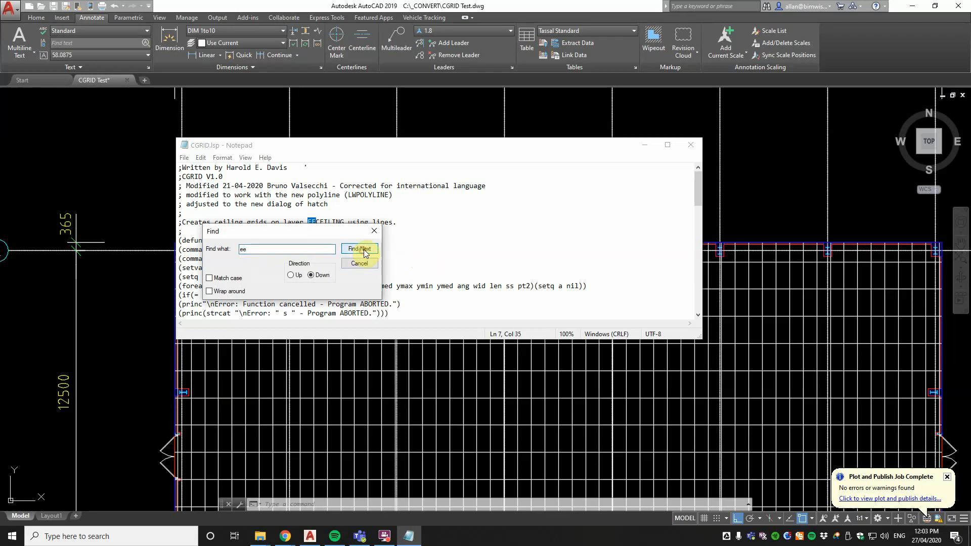
pyautogui.write('ceiling')
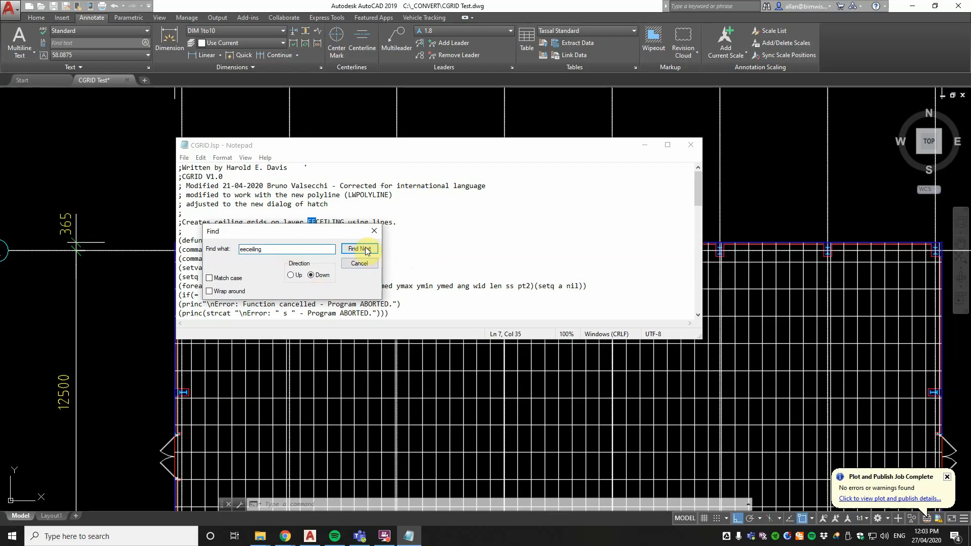
pyautogui.click(361, 249)
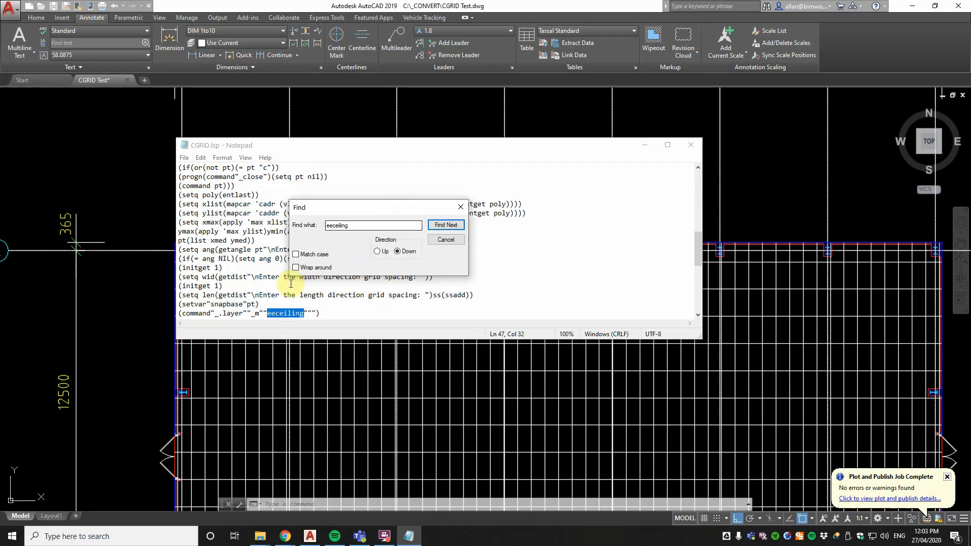
# Dismiss the Find box and close Notepad to return to the drawing's layer list.
pyautogui.click(445, 224)
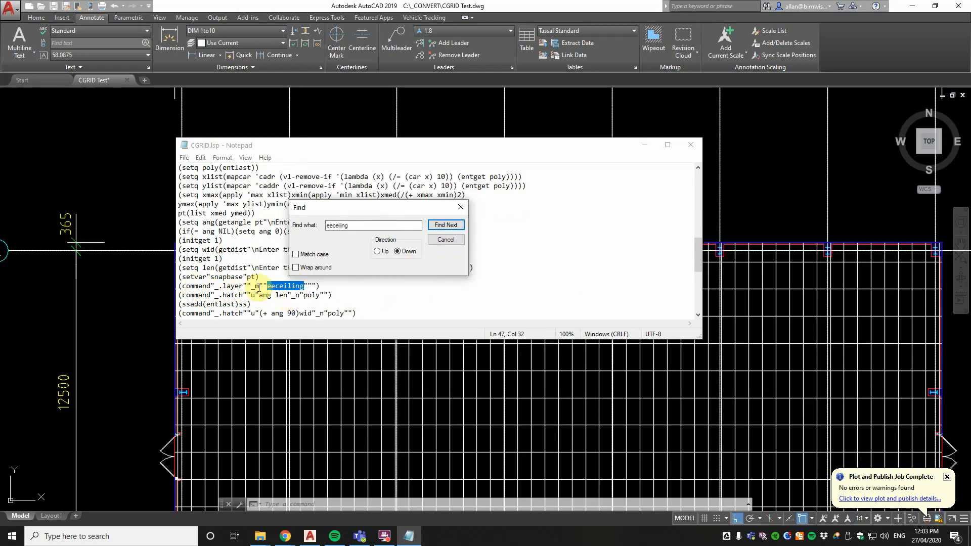
pyautogui.click(446, 224)
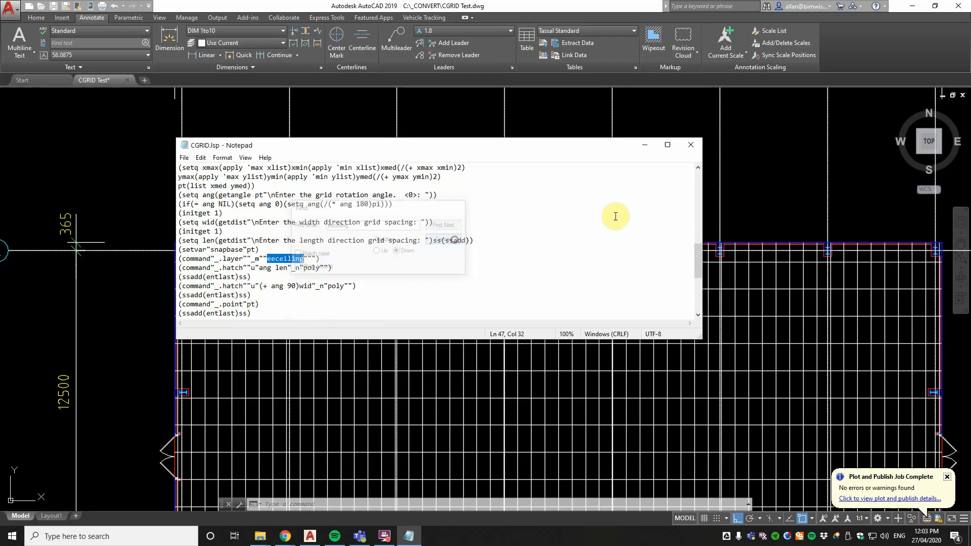
pyautogui.click(690, 145)
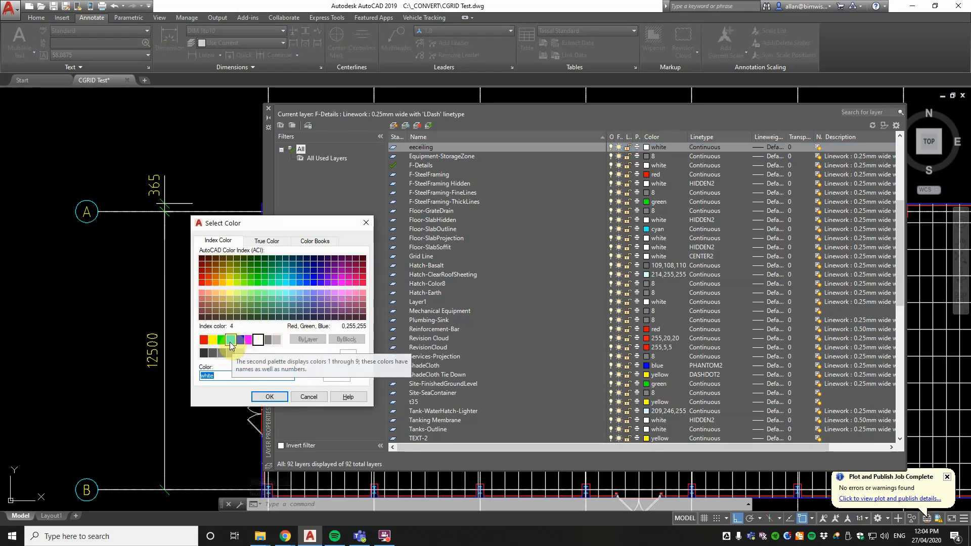
# Choose green in Select Color for the eeceiling layer and confirm it.
pyautogui.click(213, 340)
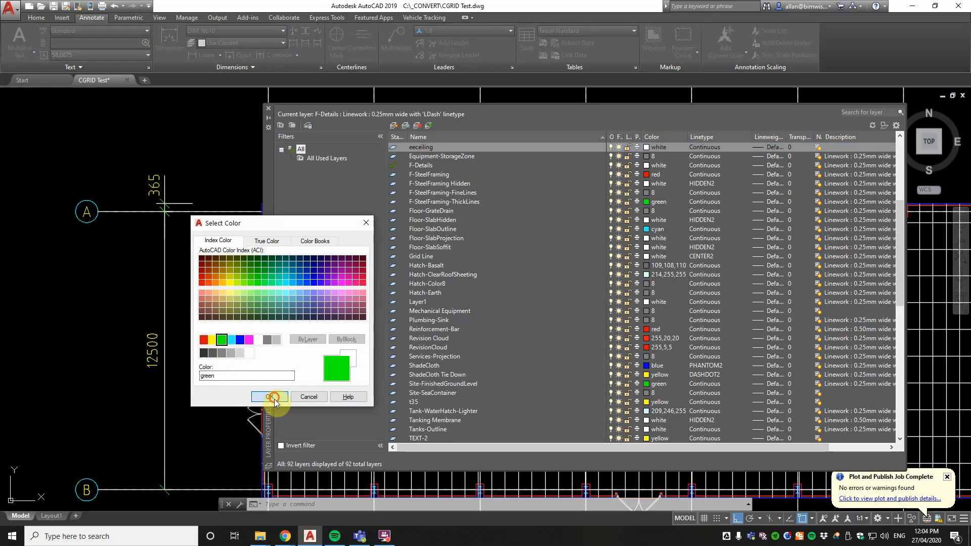
pyautogui.click(269, 397)
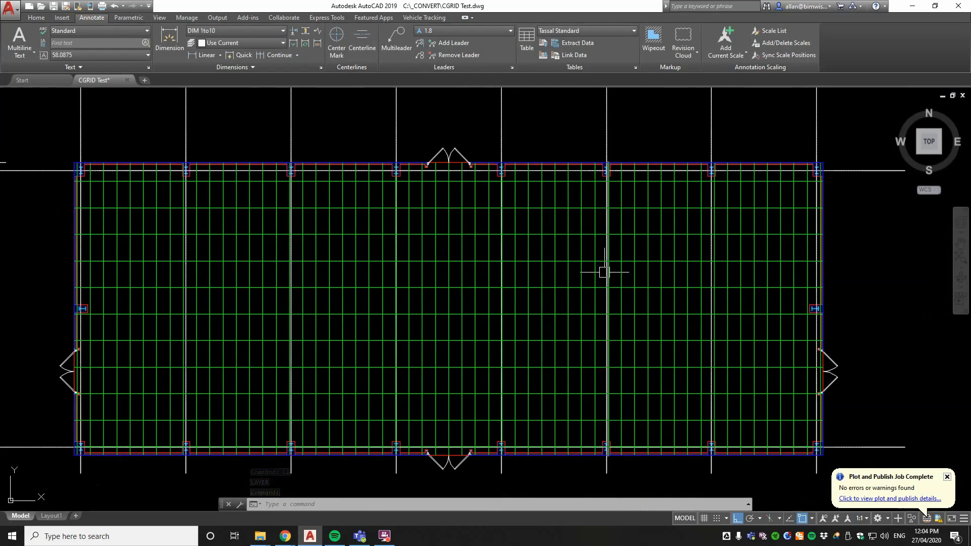
pyautogui.moveTo(615, 274)
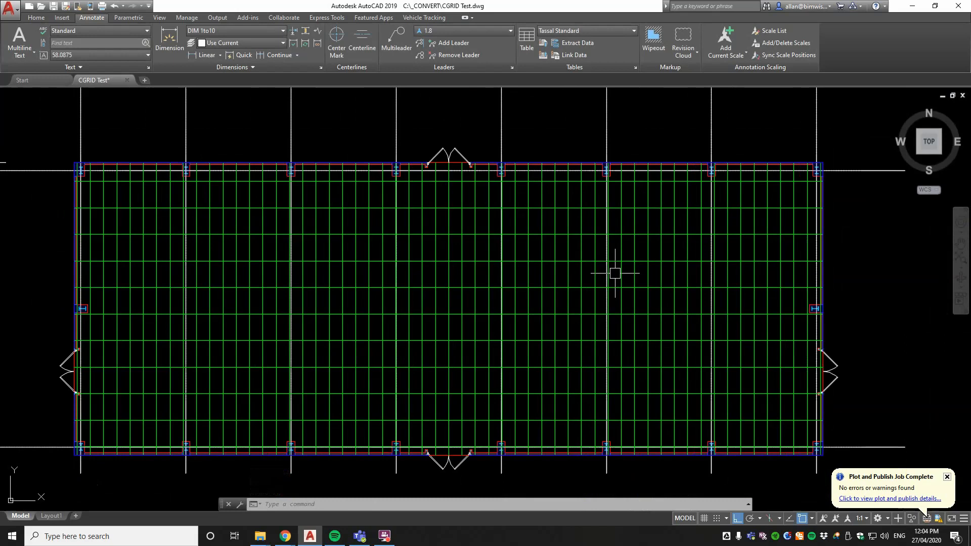